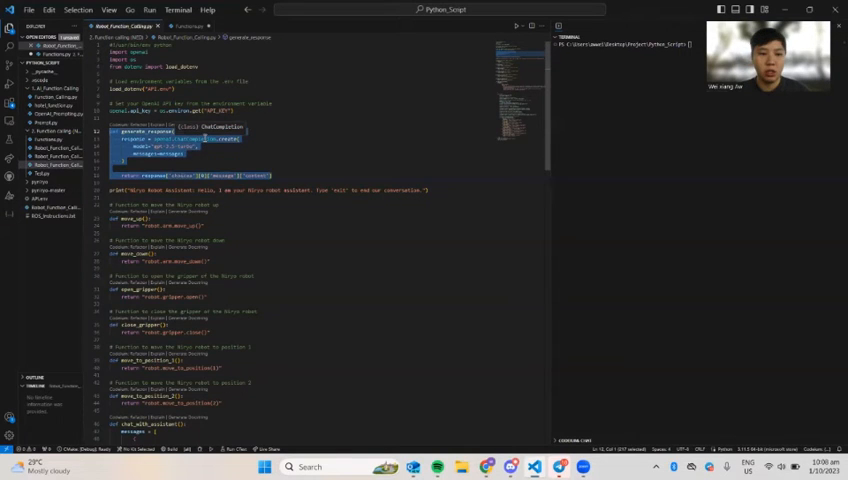
scroll("down", 3)
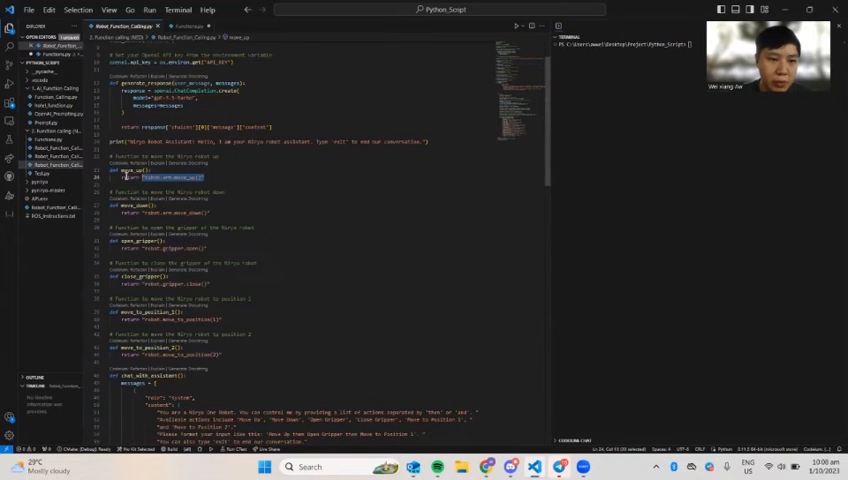
scroll("down", 3)
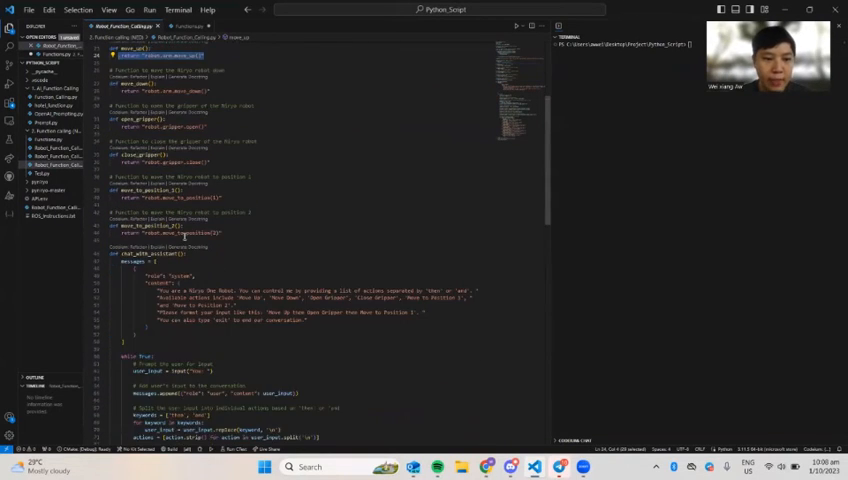
scroll("down", 3)
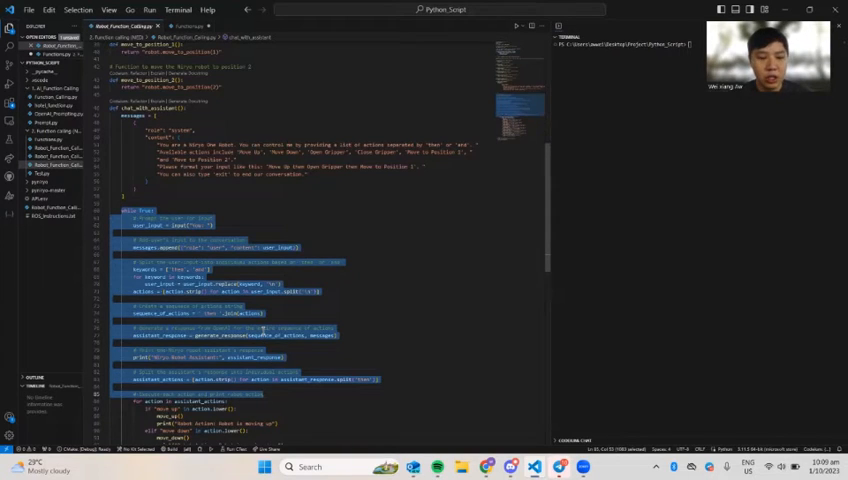
scroll("down", 3)
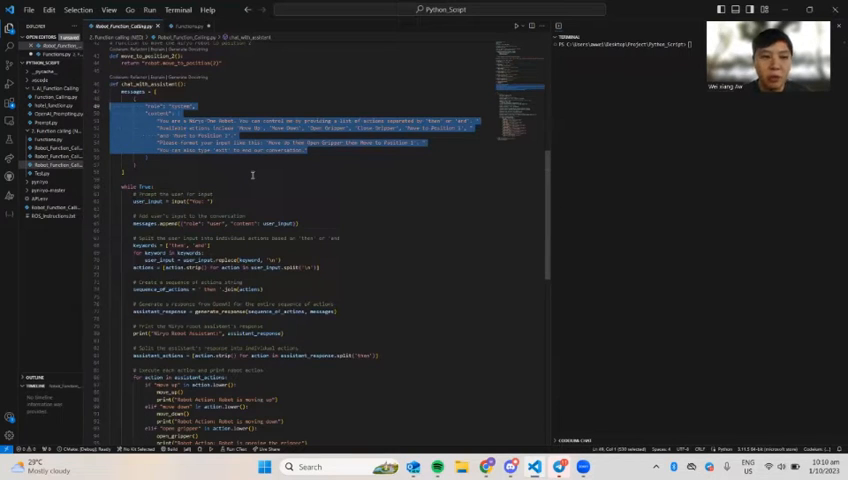
scroll("down", 3)
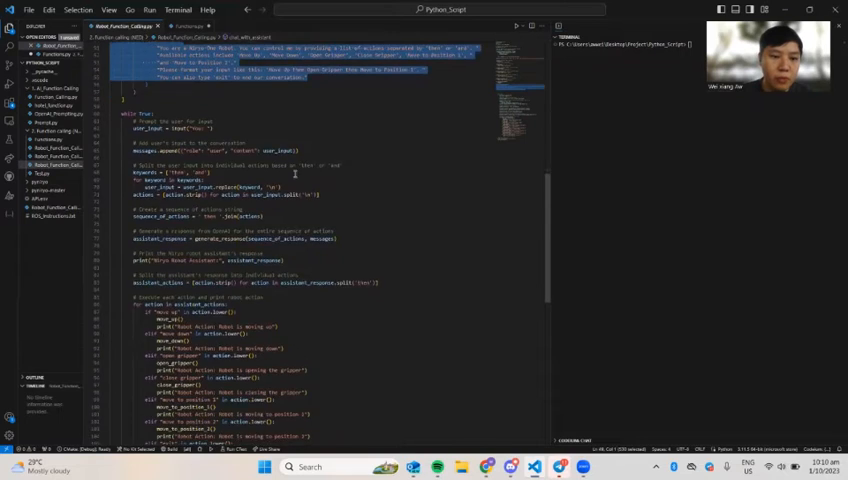
scroll("down", 3)
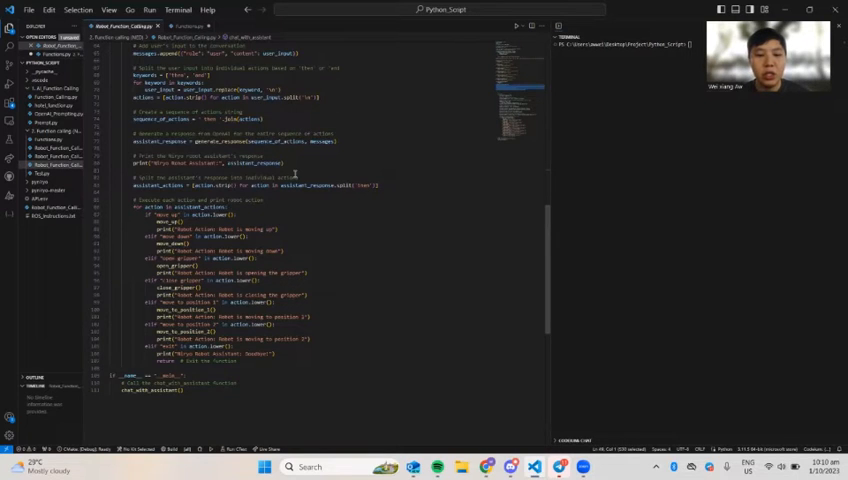
scroll("up", 3)
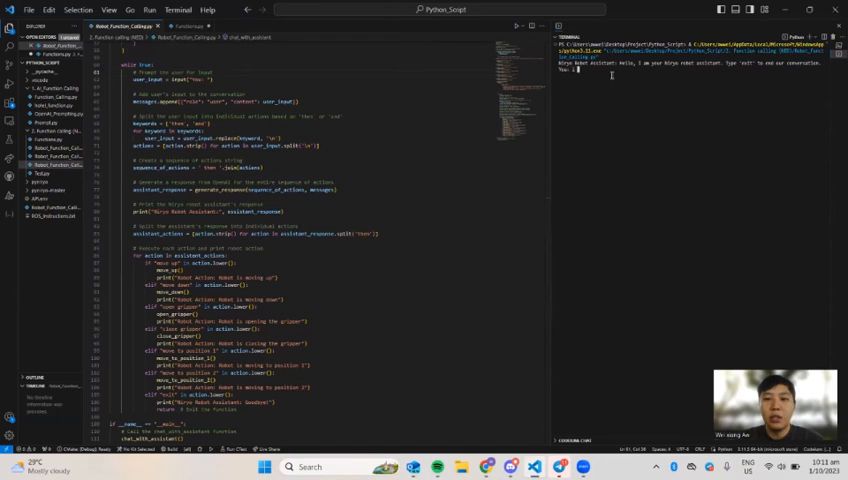
type("i want the robot to move up")
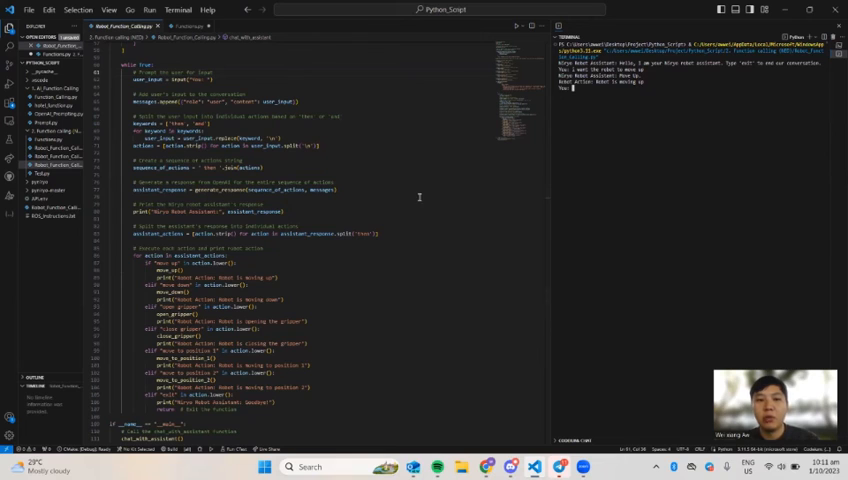
scroll("up", 3)
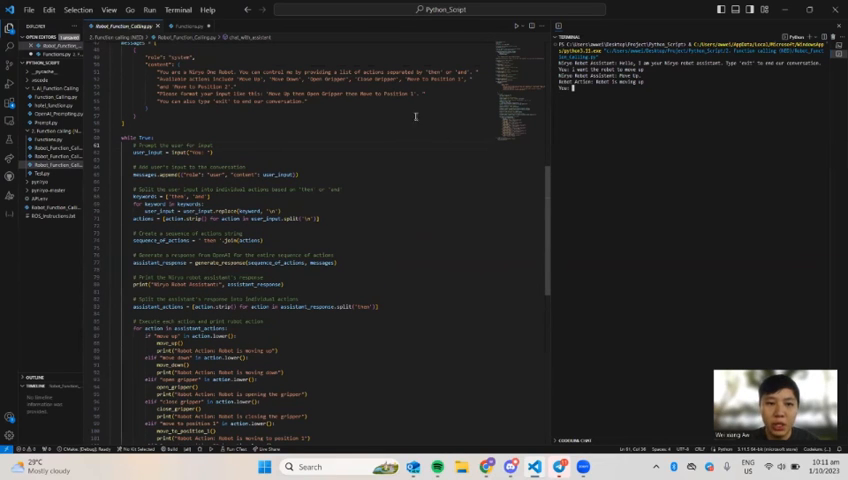